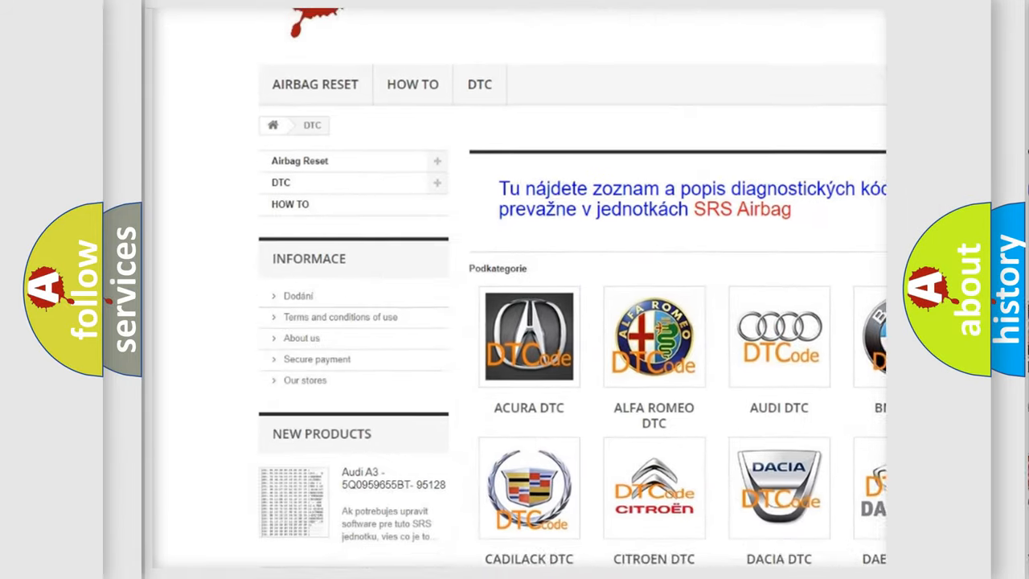
{"action": "scroll", "scroll_direction": "down", "scroll_amount": 3}
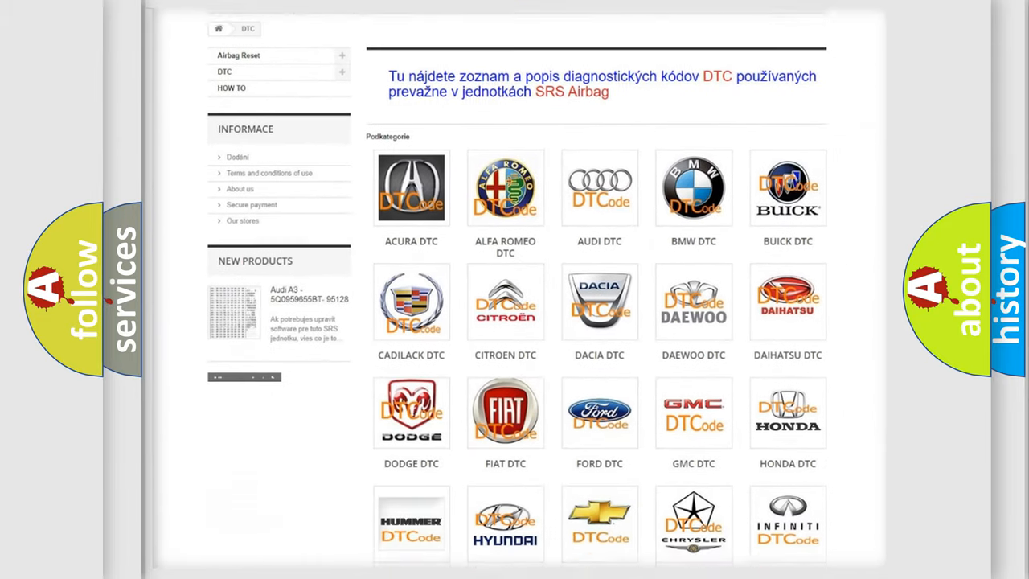
{"action": "scroll", "scroll_direction": "down", "scroll_amount": 3}
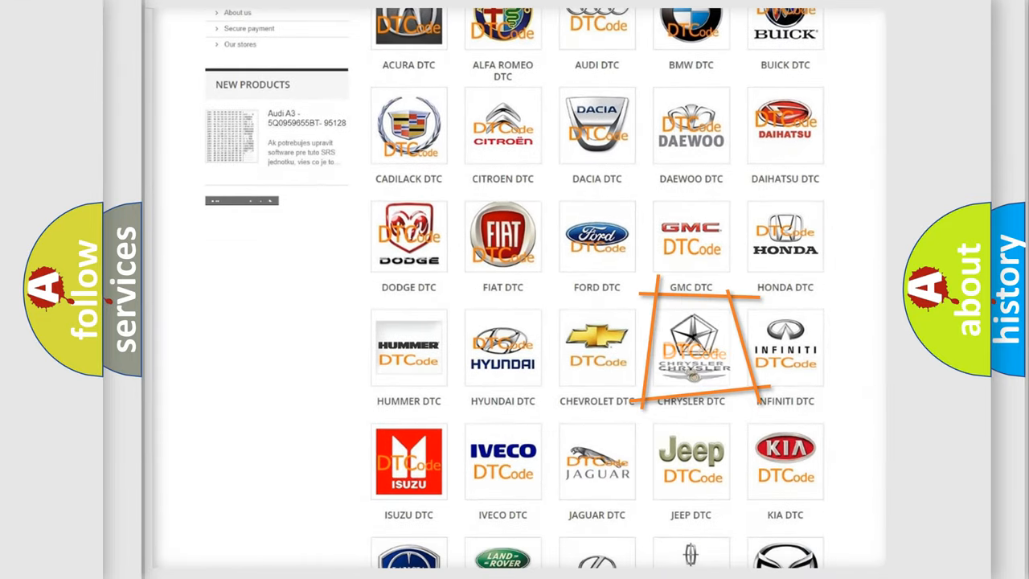